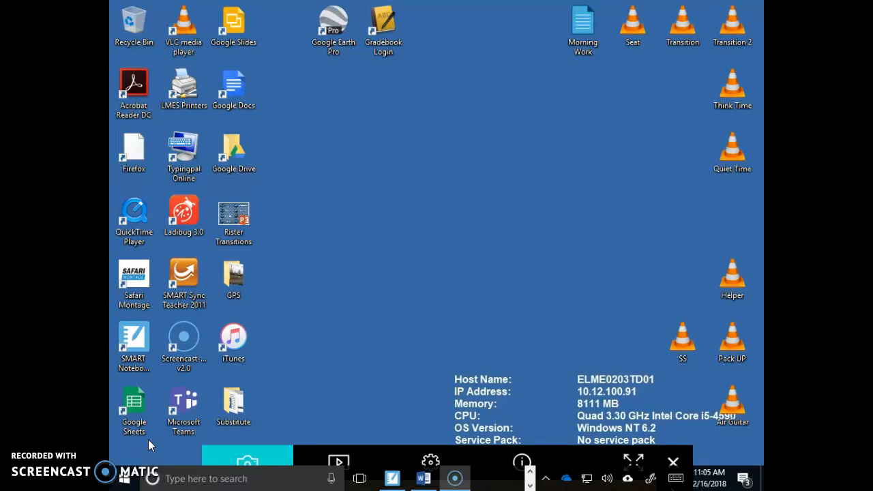
Step: Search 'WINDOWS UPDATE SETTING' from the taskbar and launch the Windows Update settings best match
{"action": "left_click", "coordinate": [233, 406]}
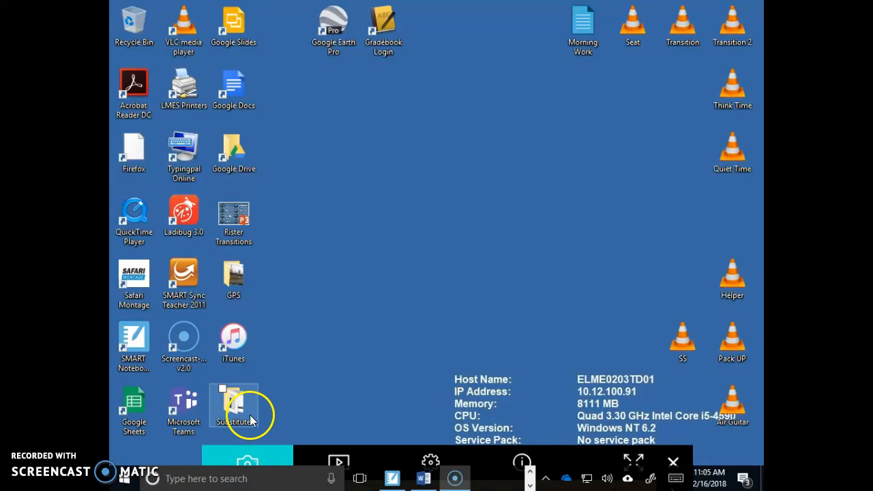
{"action": "mouse_move", "coordinate": [205, 477]}
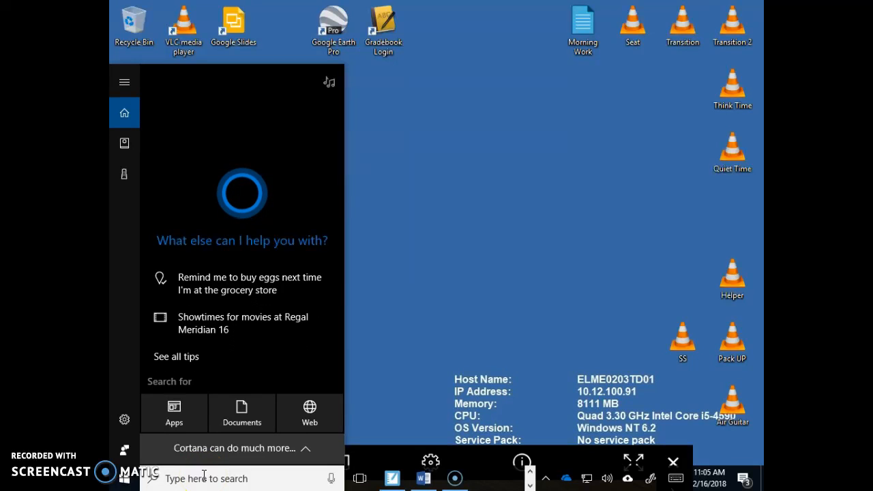
{"action": "type", "text": "WINDOWS UPDATE"}
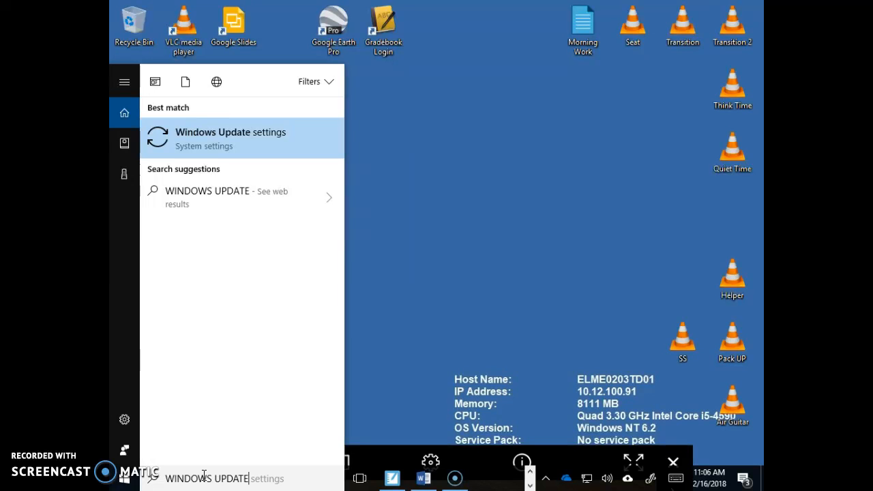
{"action": "type", "text": "SETTING"}
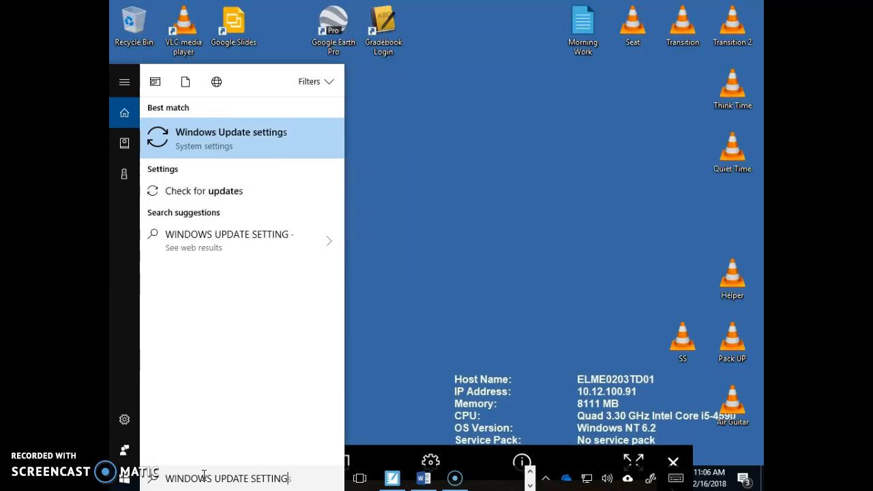
{"action": "left_click", "coordinate": [230, 137]}
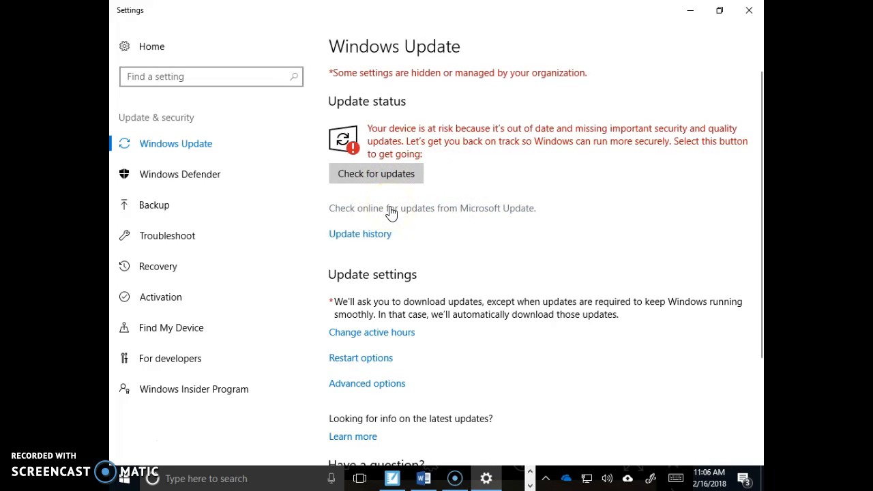
Step: Check for updates so the Feature update to Windows 10 version 1709 starts downloading
{"action": "left_click", "coordinate": [377, 174]}
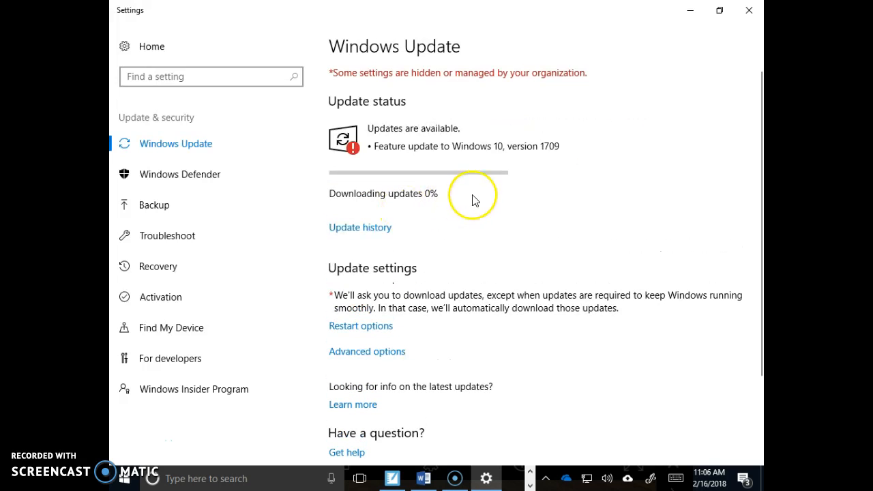
{"action": "mouse_move", "coordinate": [434, 210]}
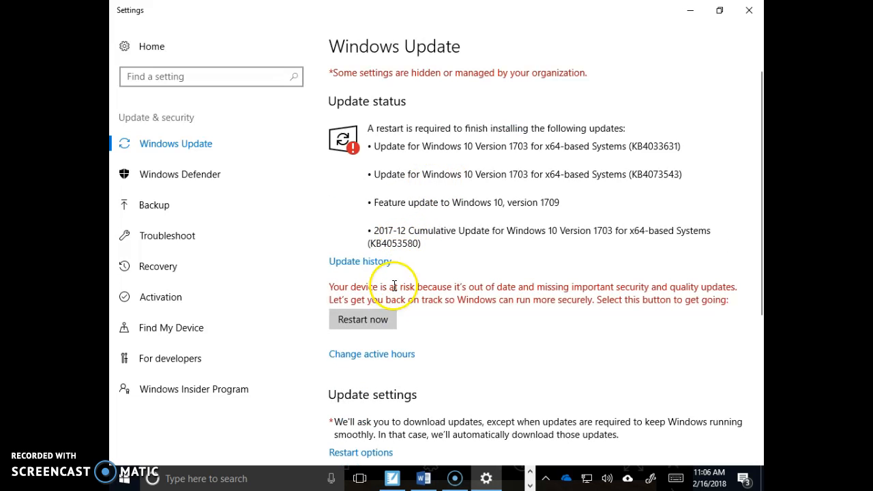
{"action": "mouse_move", "coordinate": [362, 319]}
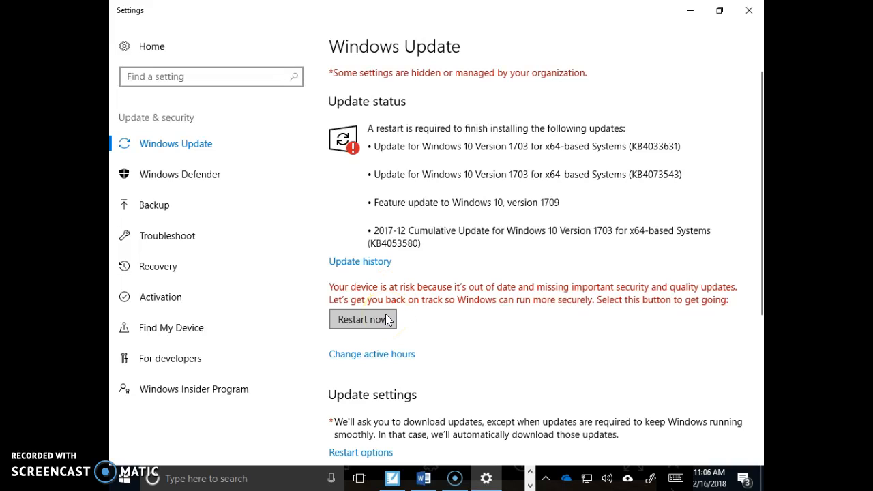